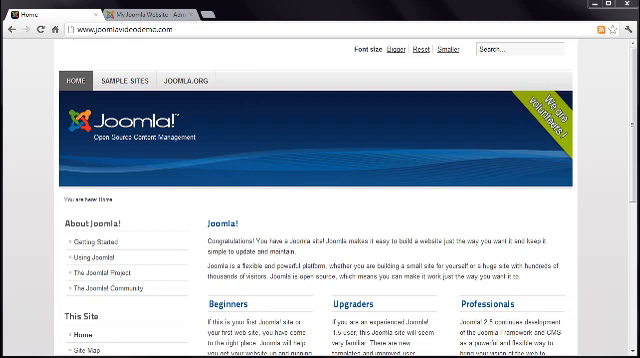
Step: Scroll the administrator page down to reach the Main Menu items list
{"action": "scroll", "scroll_direction": "down", "scroll_amount": 3}
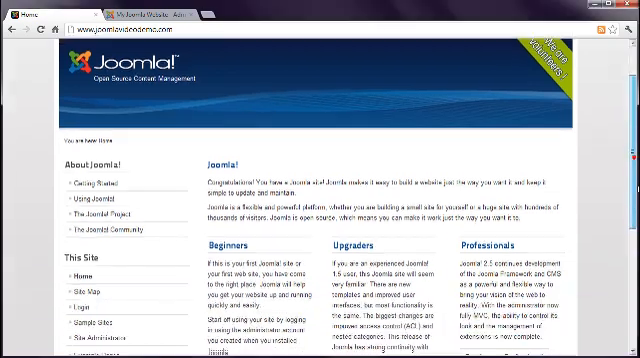
{"action": "scroll", "scroll_direction": "down", "scroll_amount": 3}
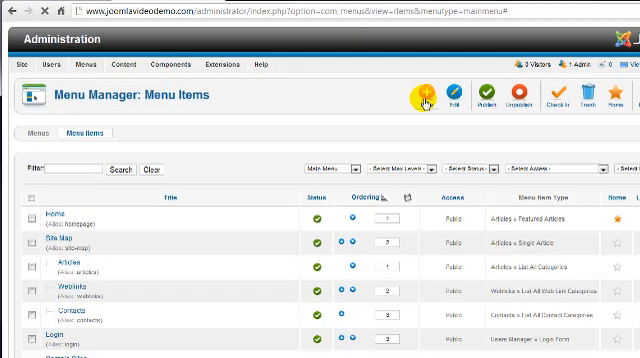
Step: Create a new Main Menu item with type Articles > Single Article
{"action": "left_click", "coordinate": [422, 89]}
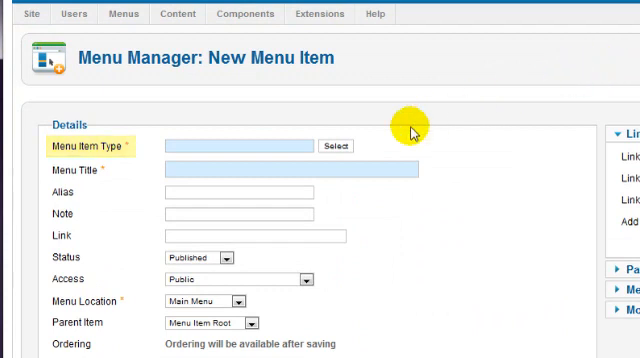
{"action": "left_click", "coordinate": [338, 145]}
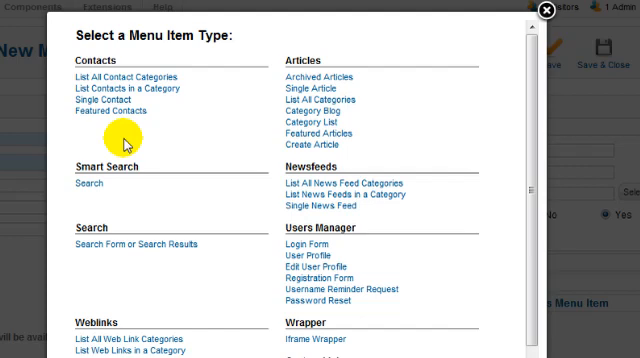
{"action": "mouse_move", "coordinate": [293, 92]}
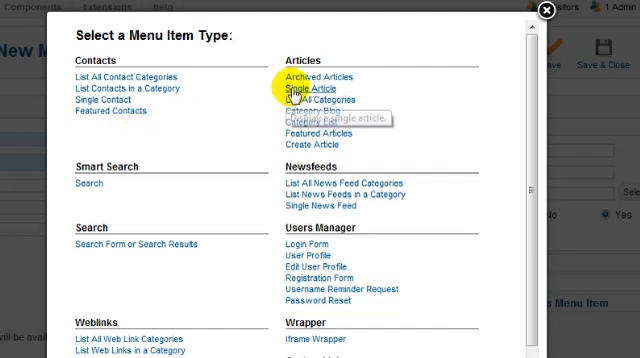
{"action": "left_click", "coordinate": [311, 91]}
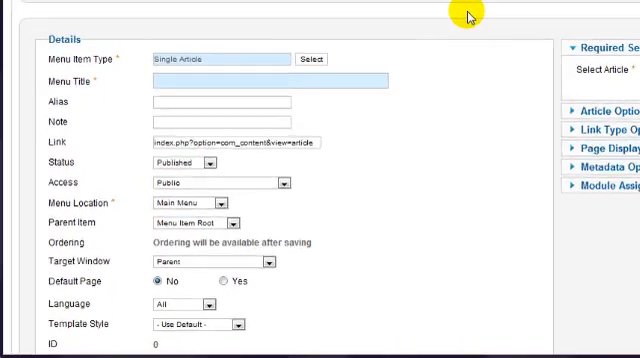
Step: Title the item 'The Geography of Sydney' and filter the article picker to Geography
{"action": "type", "text": "The Geography of Sydney"}
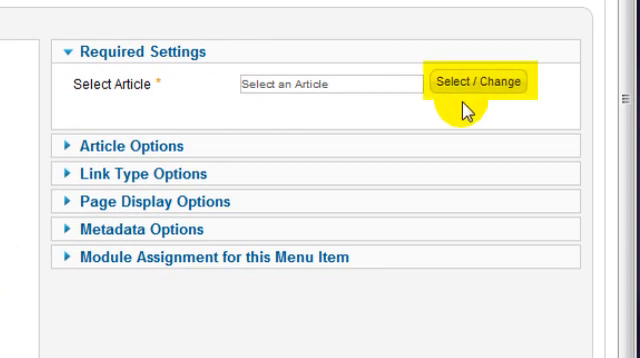
{"action": "left_click", "coordinate": [485, 82]}
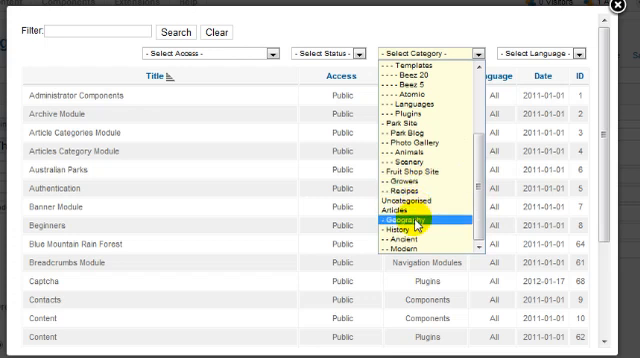
{"action": "left_click", "coordinate": [408, 214]}
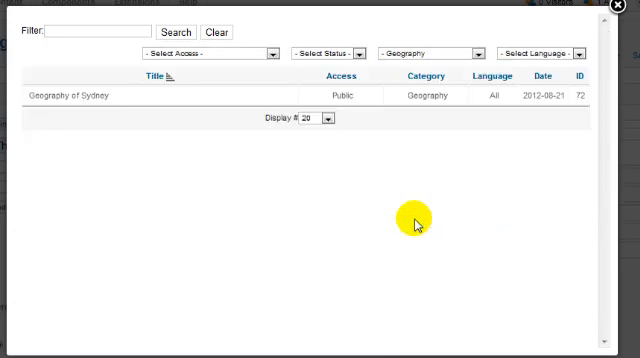
{"action": "mouse_move", "coordinate": [243, 162]}
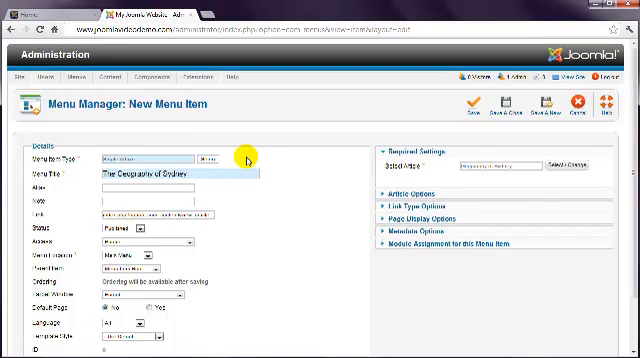
{"action": "mouse_move", "coordinate": [310, 180]}
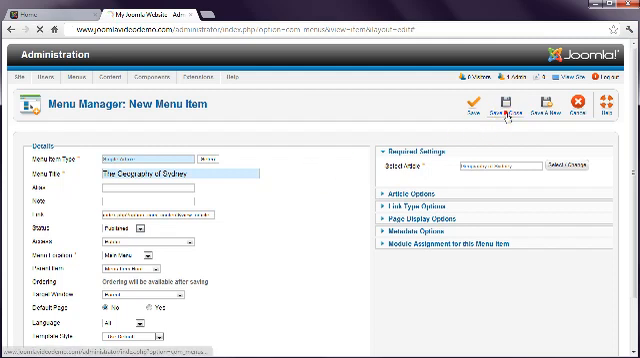
Step: Save & Close The Geography of Sydney menu item
{"action": "left_click", "coordinate": [510, 105]}
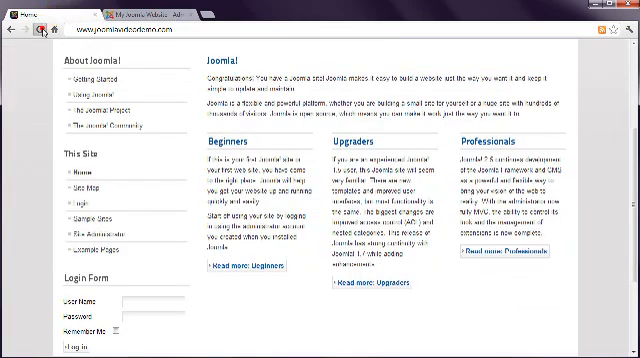
Step: Reload the live site and open The Geography of Sydney link under This Site
{"action": "left_click", "coordinate": [38, 30]}
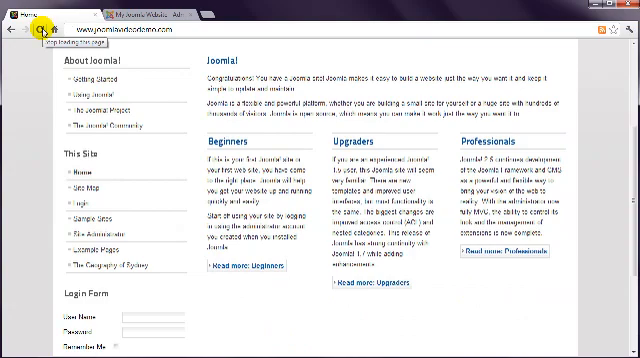
{"action": "scroll", "scroll_direction": "down", "scroll_amount": 3}
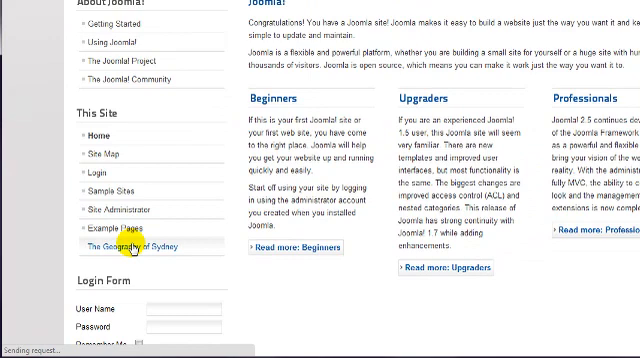
{"action": "left_click", "coordinate": [121, 247]}
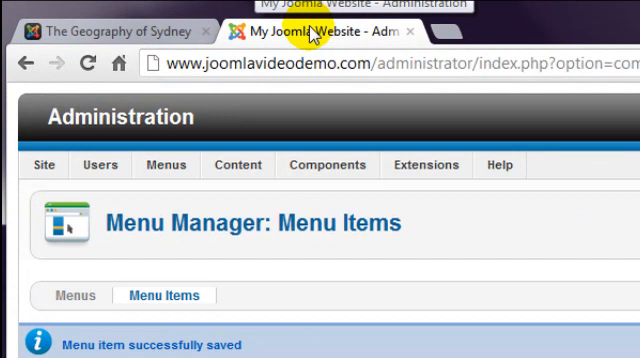
Step: Open Menus > Menu Manager to list all site menus
{"action": "left_click", "coordinate": [166, 164]}
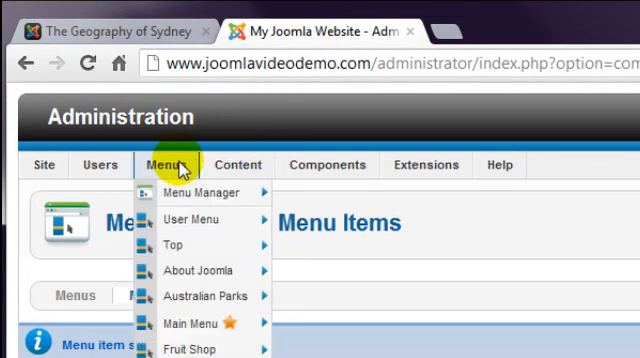
{"action": "mouse_move", "coordinate": [205, 192]}
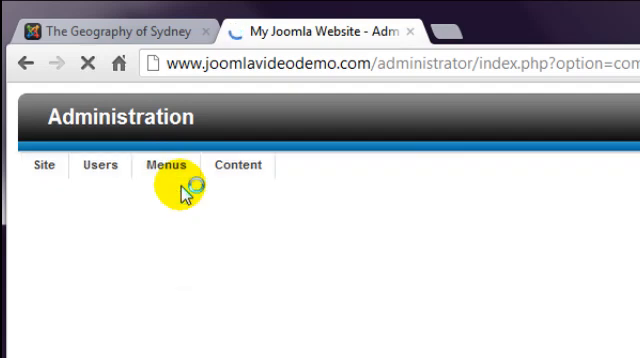
{"action": "left_click", "coordinate": [166, 165]}
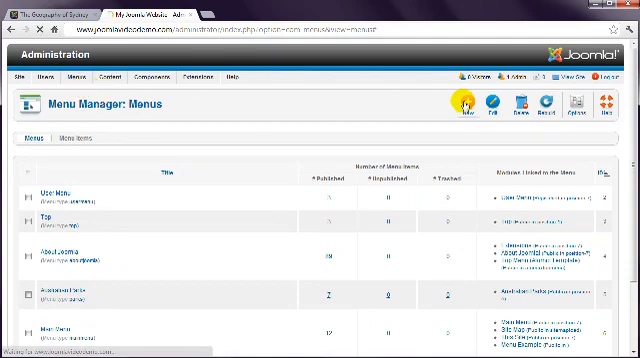
Step: Save a new menu 'Our Articles' with description 'General Articles'
{"action": "left_click", "coordinate": [458, 108]}
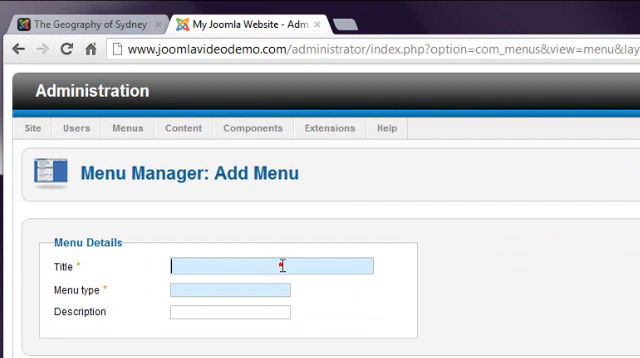
{"action": "type", "text": "Our"}
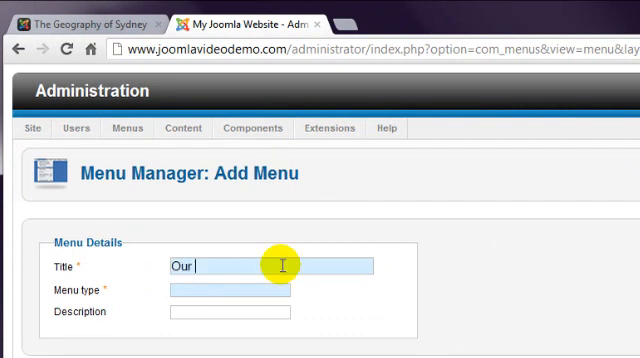
{"action": "type", "text": "Artic"}
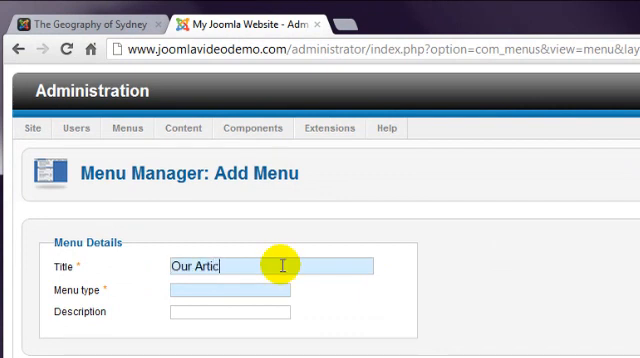
{"action": "type", "text": "les"}
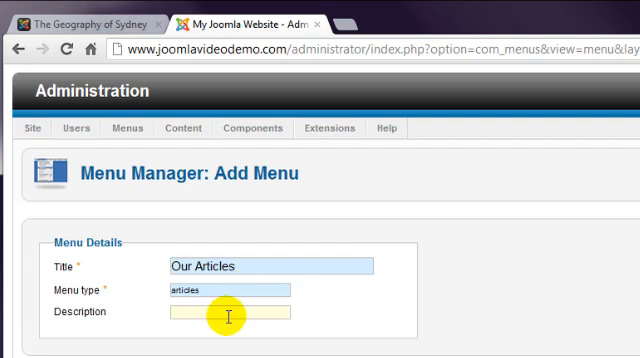
{"action": "type", "text": "General Ar"}
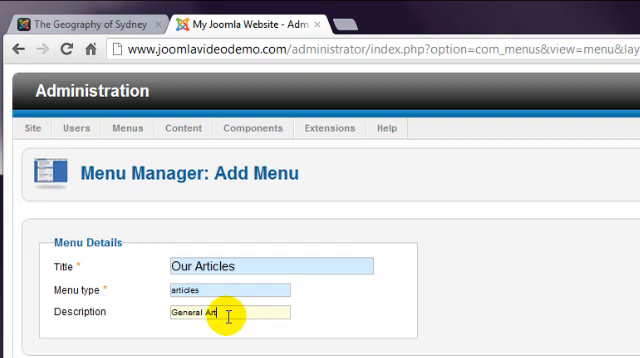
{"action": "type", "text": "ticles"}
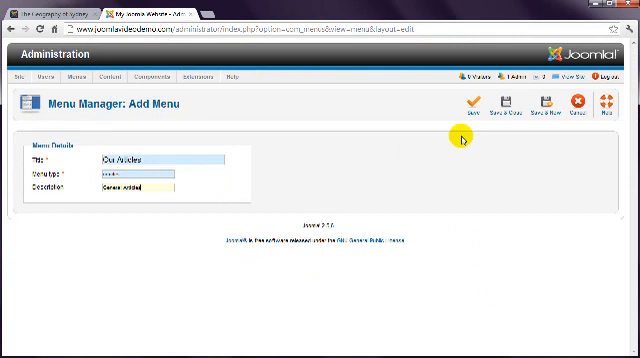
{"action": "left_click", "coordinate": [470, 105]}
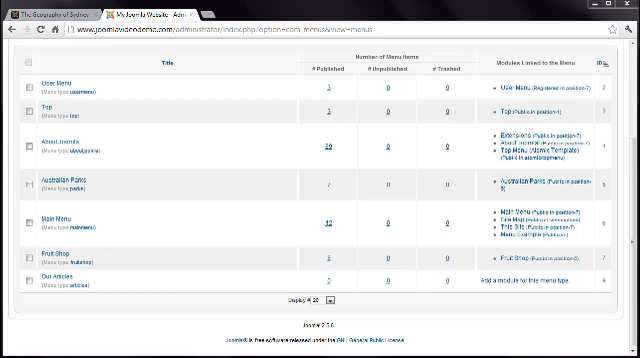
{"action": "mouse_move", "coordinate": [233, 96]}
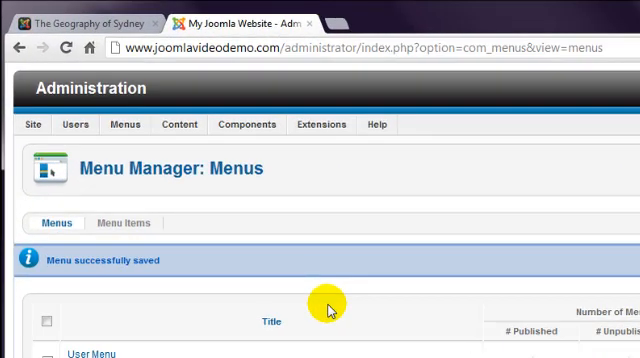
Step: Open the Menus list to reveal options for the Our Articles menu
{"action": "left_click", "coordinate": [125, 124]}
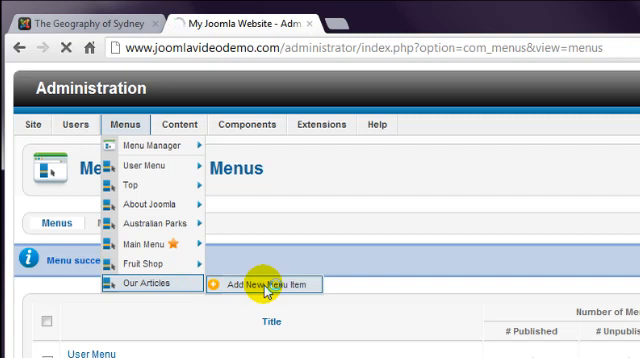
Step: Add a Single Article item to Our Articles, titled 'Geogr…', and open the article picker
{"action": "left_click", "coordinate": [271, 285]}
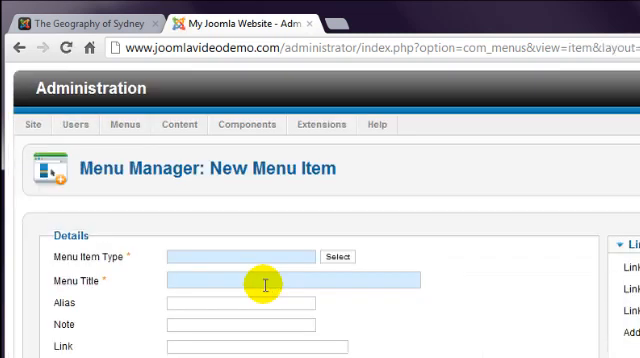
{"action": "left_click", "coordinate": [340, 256]}
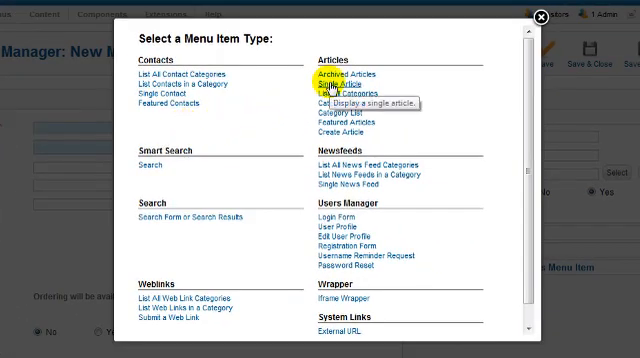
{"action": "left_click", "coordinate": [340, 80]}
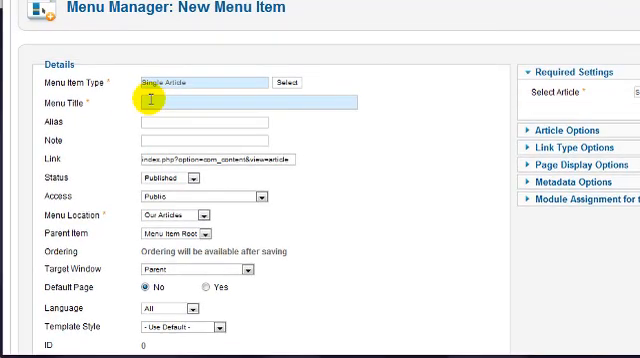
{"action": "type", "text": "Geogr"}
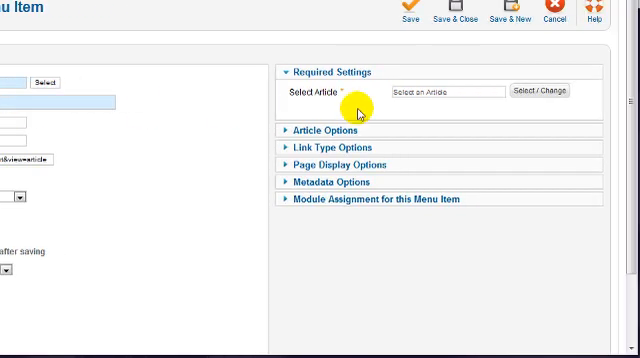
{"action": "left_click", "coordinate": [541, 91]}
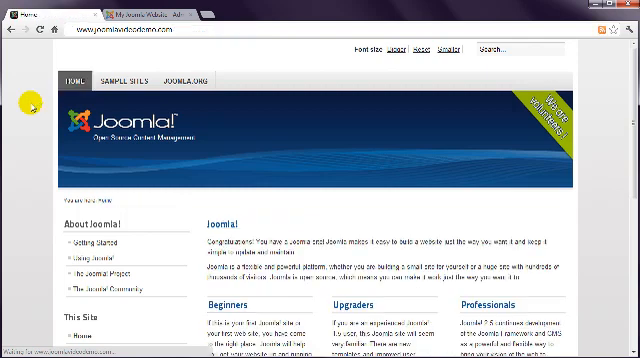
Step: Scroll the live homepage to the This Site menu showing The Geography of Sydney
{"action": "scroll", "scroll_direction": "down", "scroll_amount": 3}
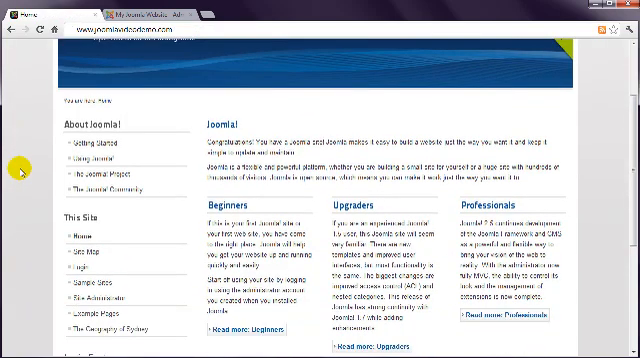